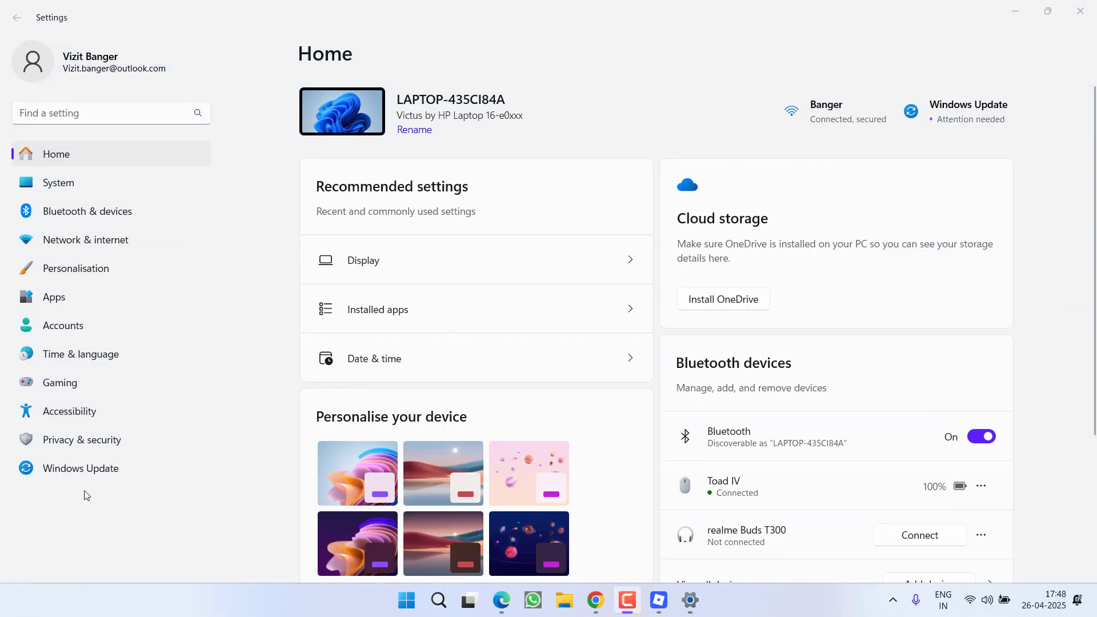
# - Show the Network & internet page to check Wi-Fi is on and connected to Banger
pyautogui.click(85, 240)
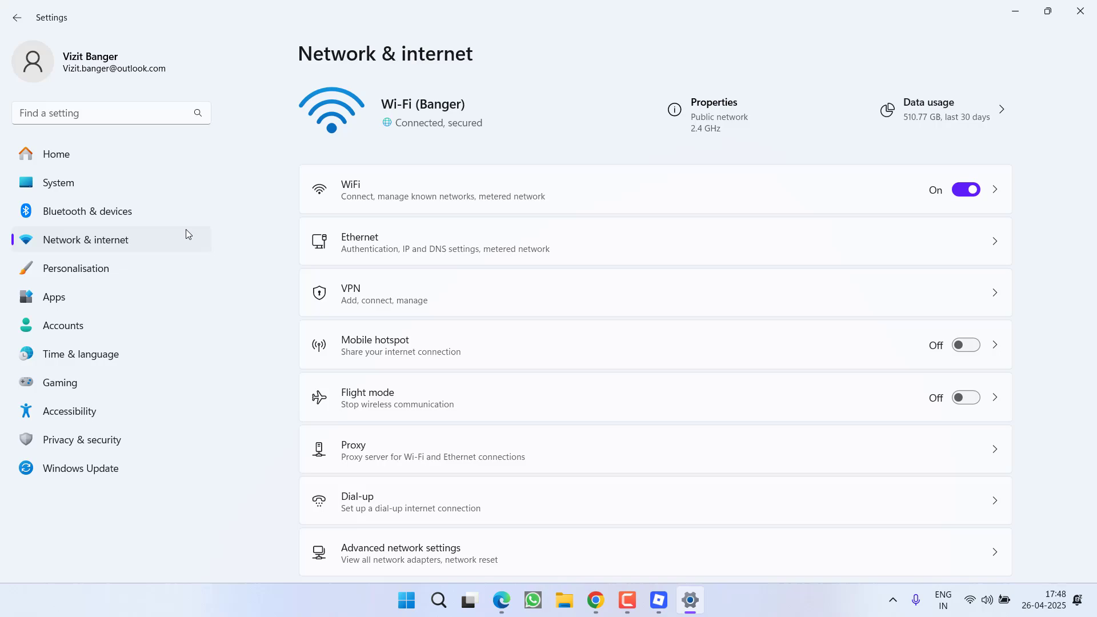
pyautogui.moveTo(909, 188)
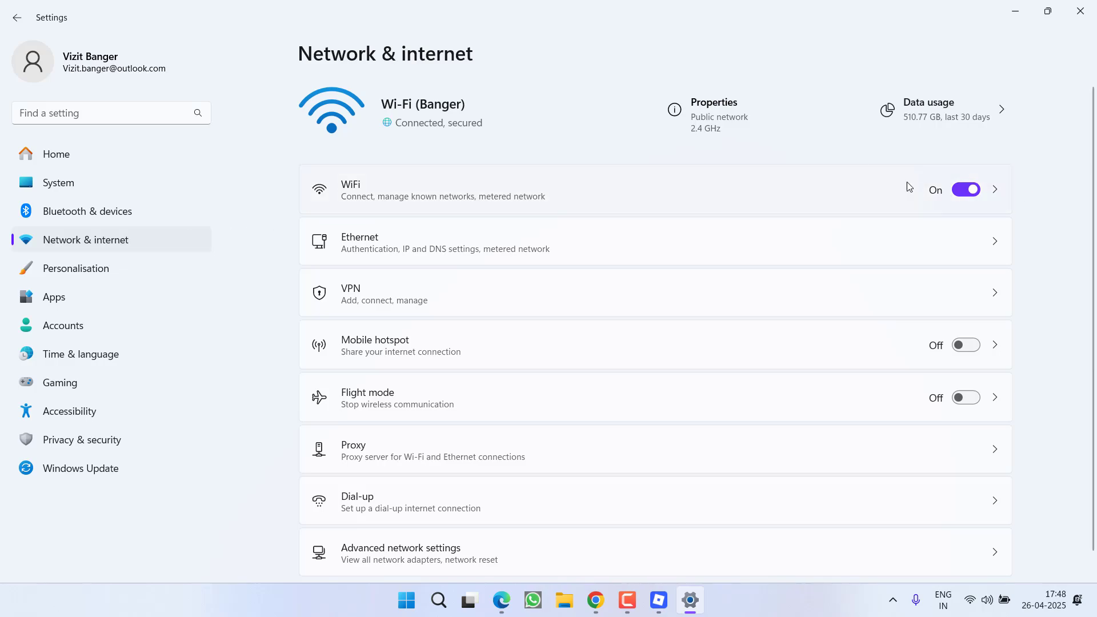
pyautogui.moveTo(946, 194)
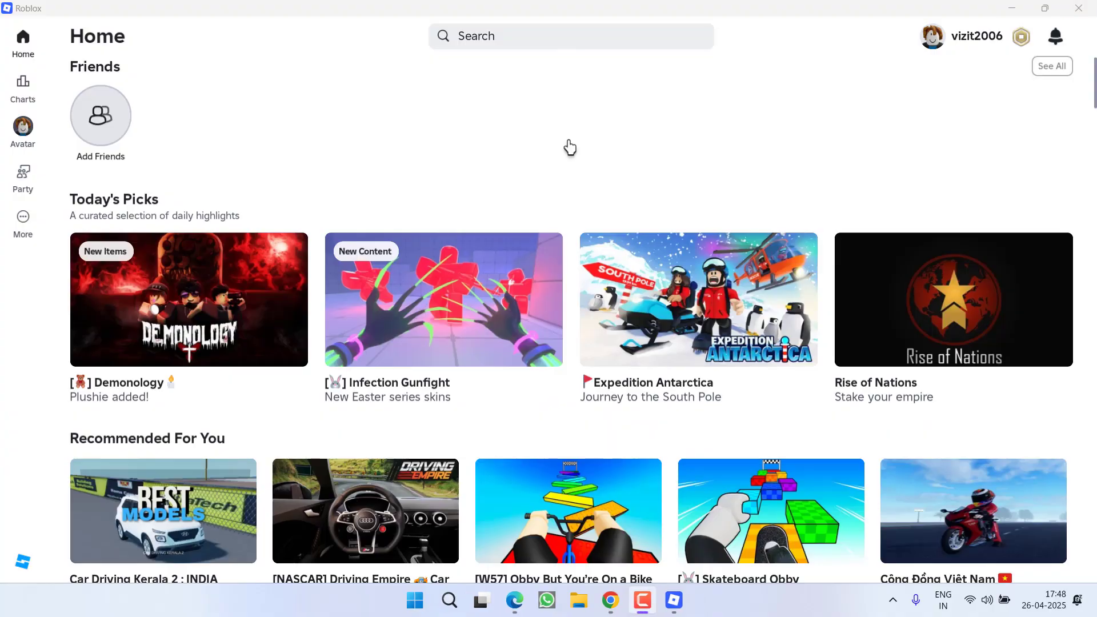
pyautogui.moveTo(638, 160)
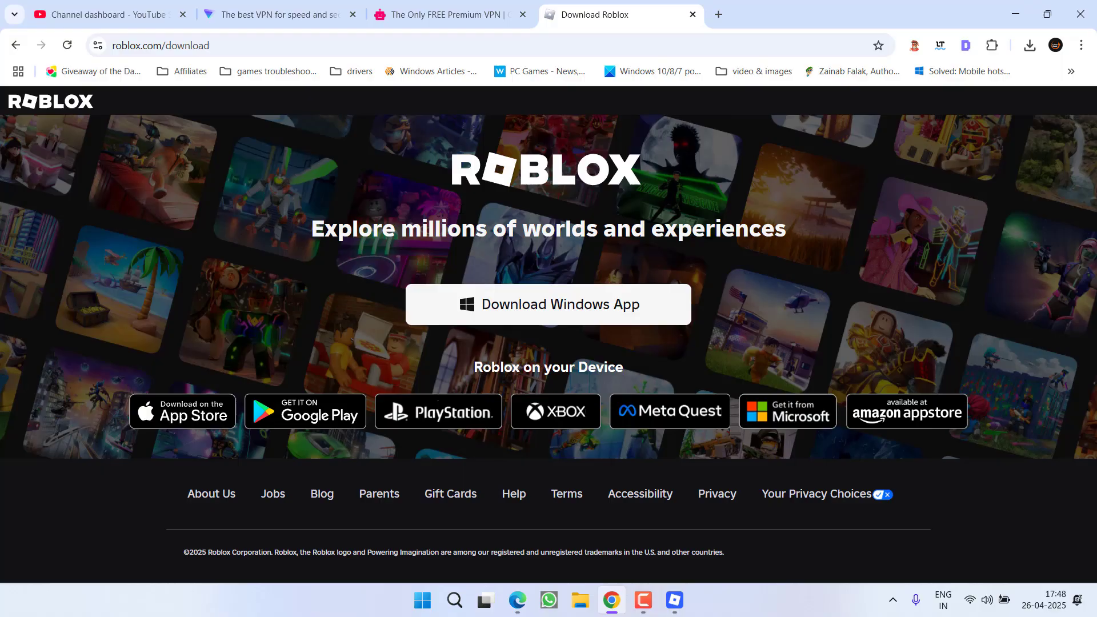
pyautogui.moveTo(349, 279)
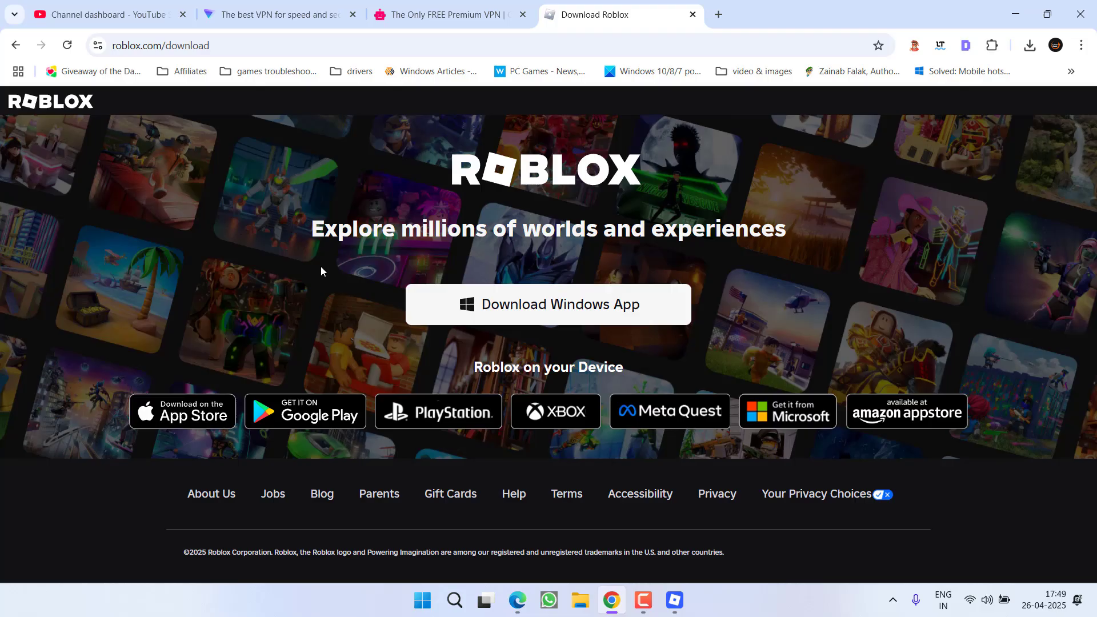
pyautogui.moveTo(320, 212)
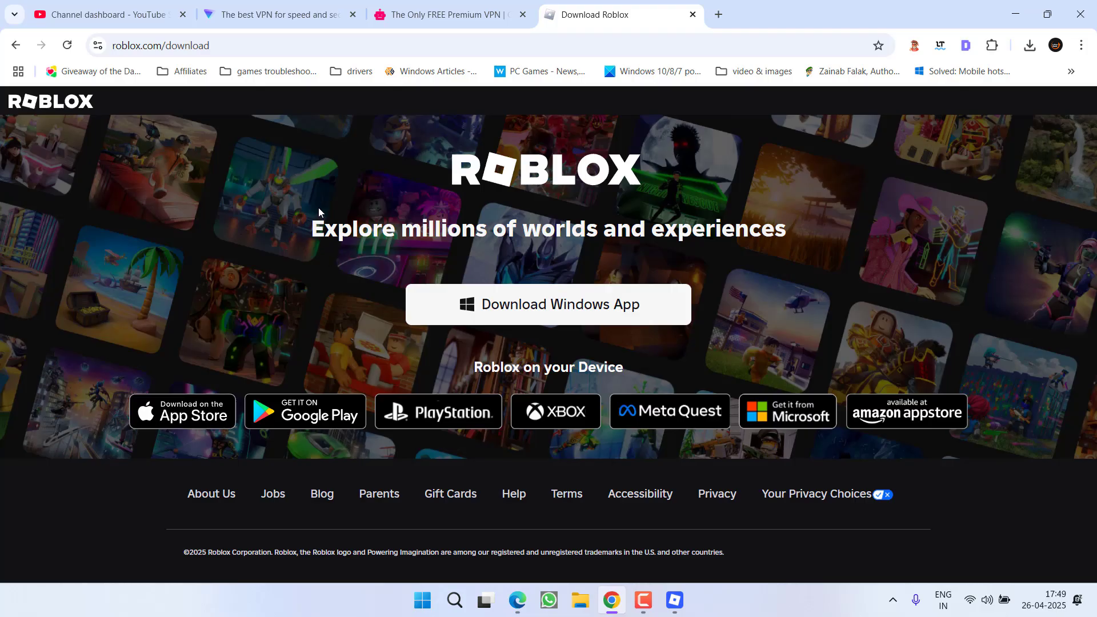
# - Review Urban VPN's free server locations, then return to the Proton VPN homepage
pyautogui.click(278, 14)
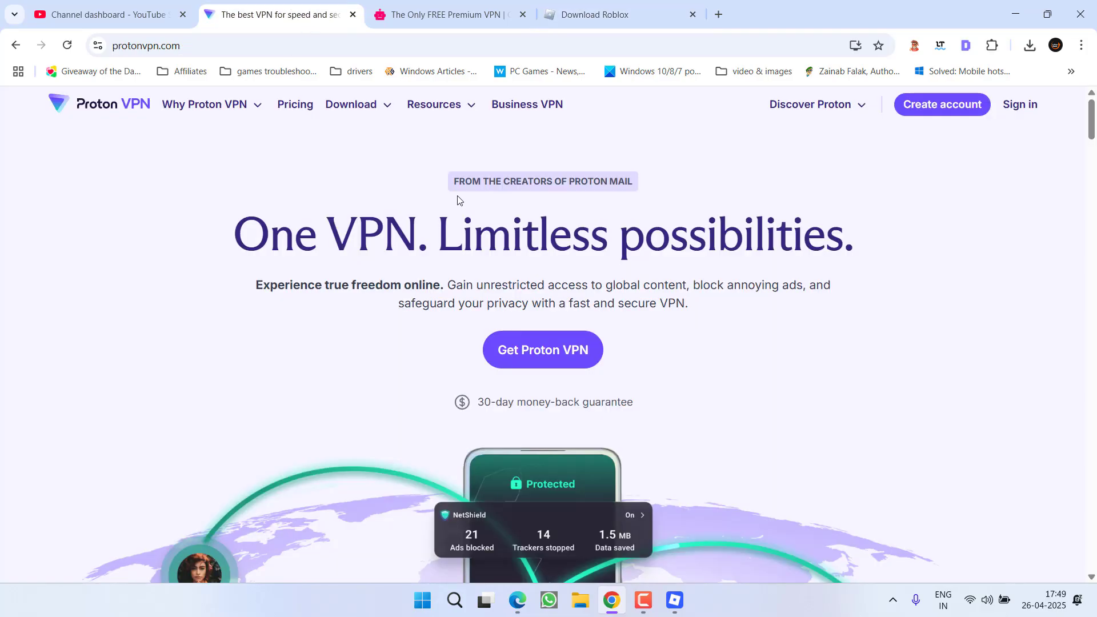
pyautogui.click(447, 15)
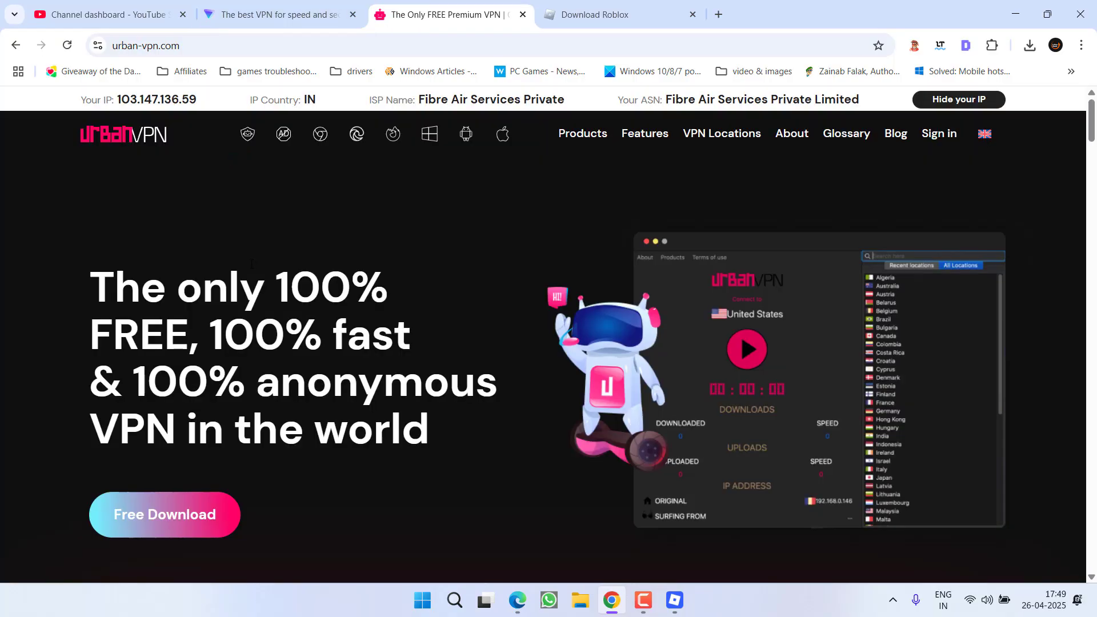
pyautogui.scroll(-3)
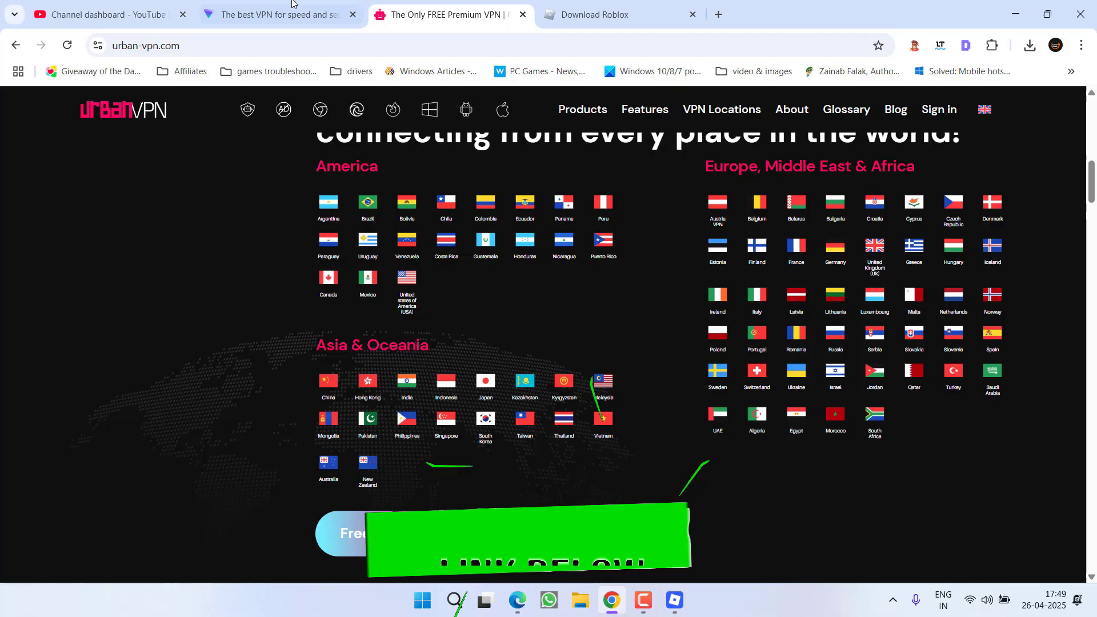
pyautogui.click(279, 14)
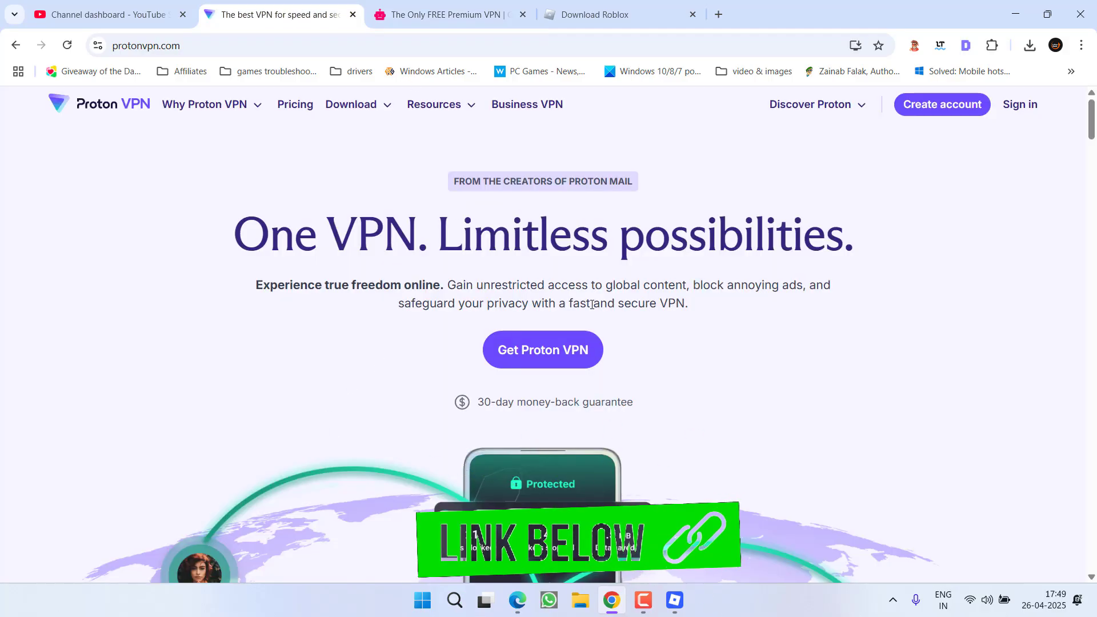
pyautogui.moveTo(740, 388)
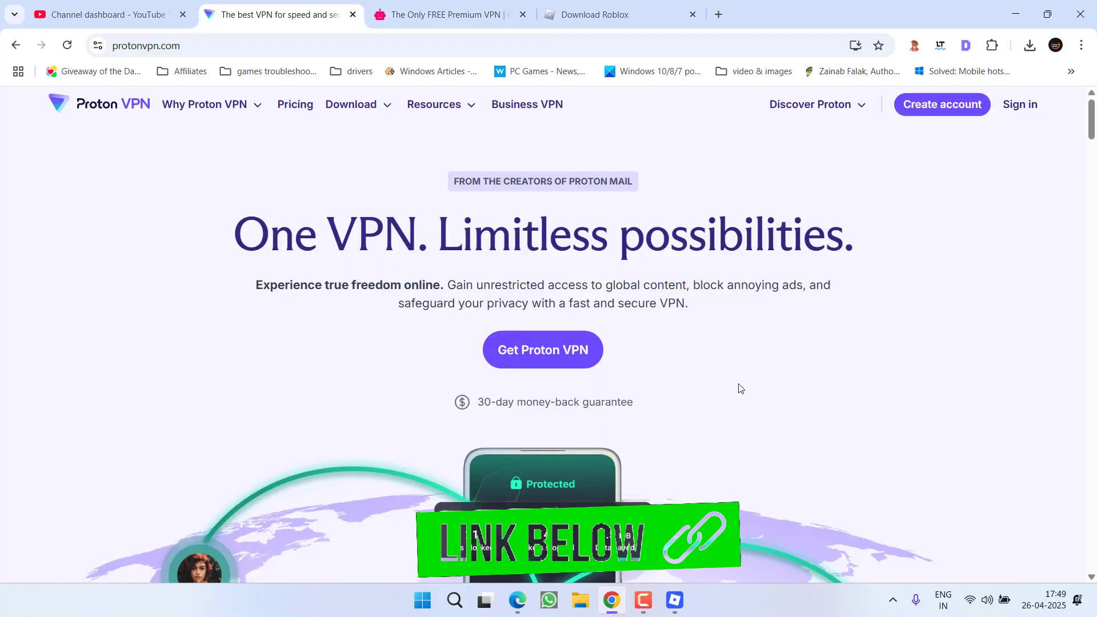